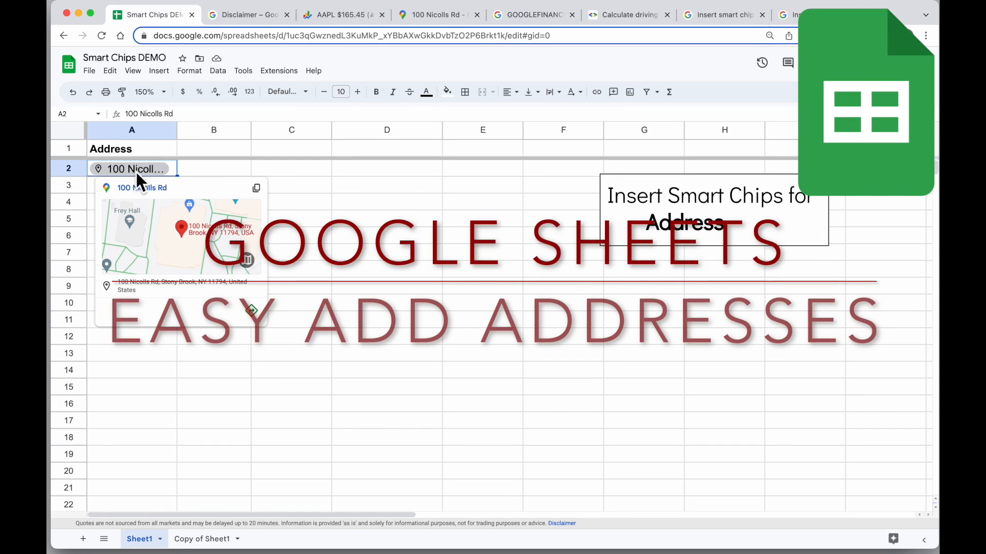
mouse_move(207, 257)
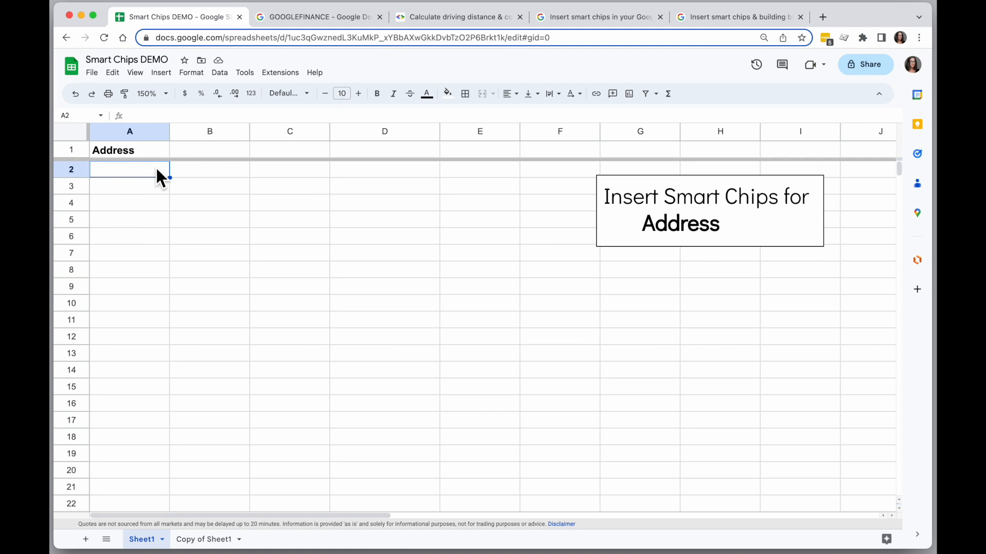
type("@")
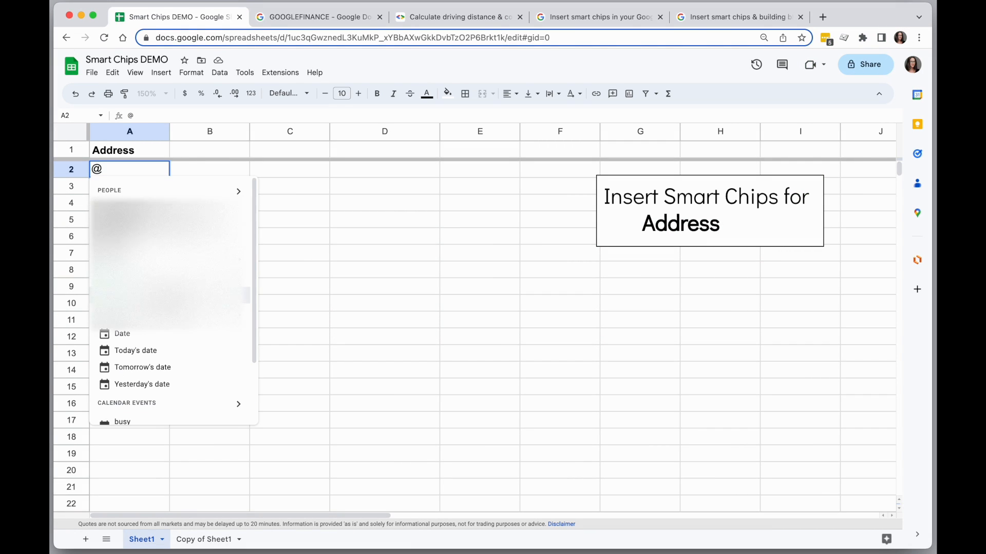
type("100")
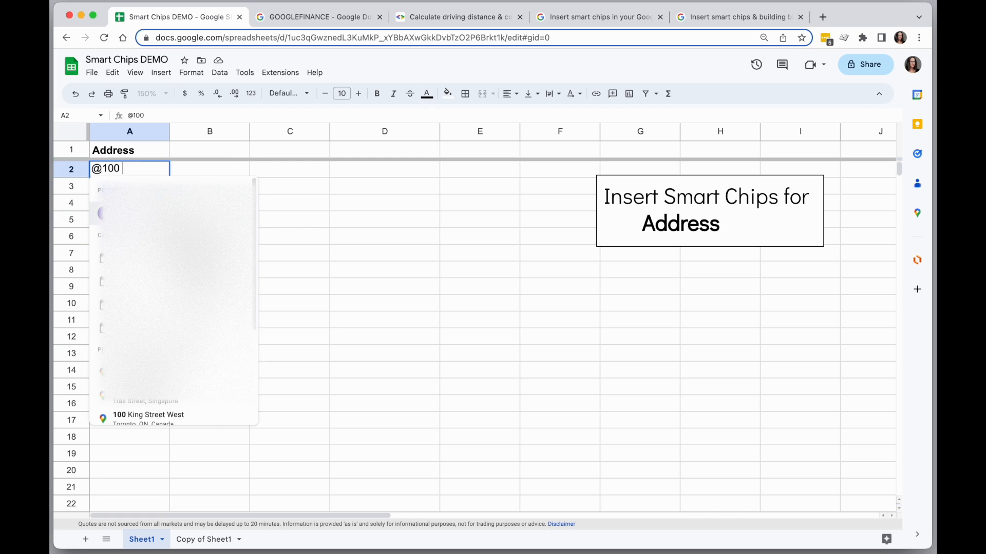
type("nico")
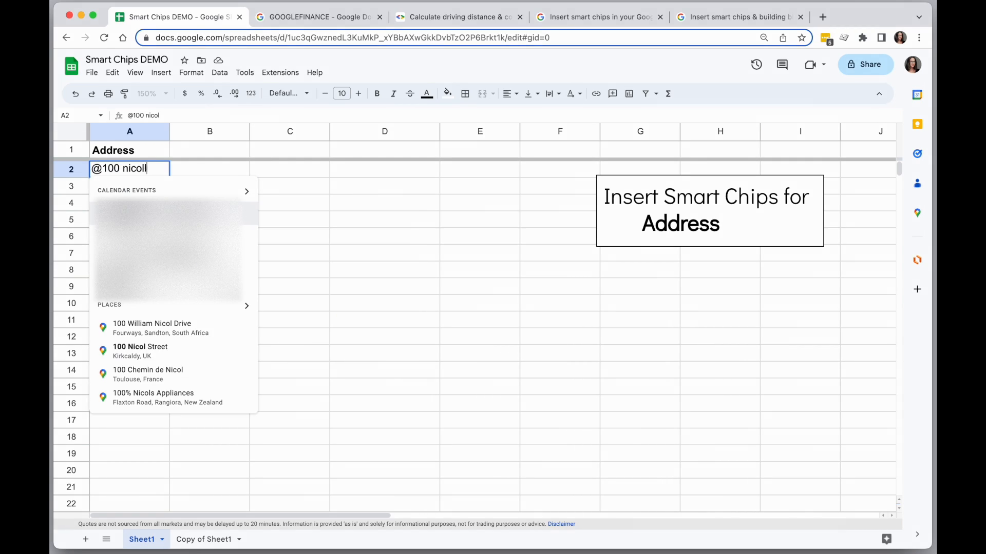
type("ls")
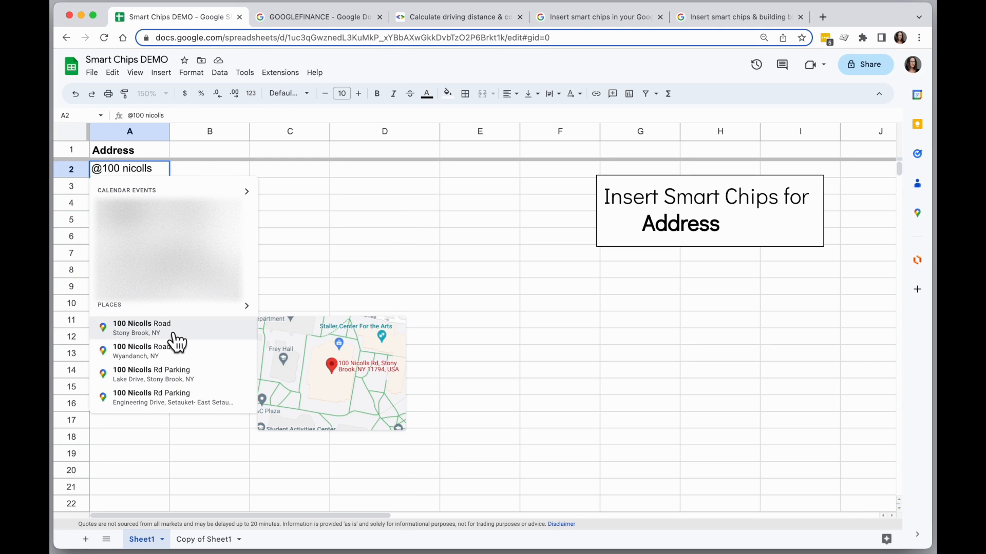
mouse_move(151, 328)
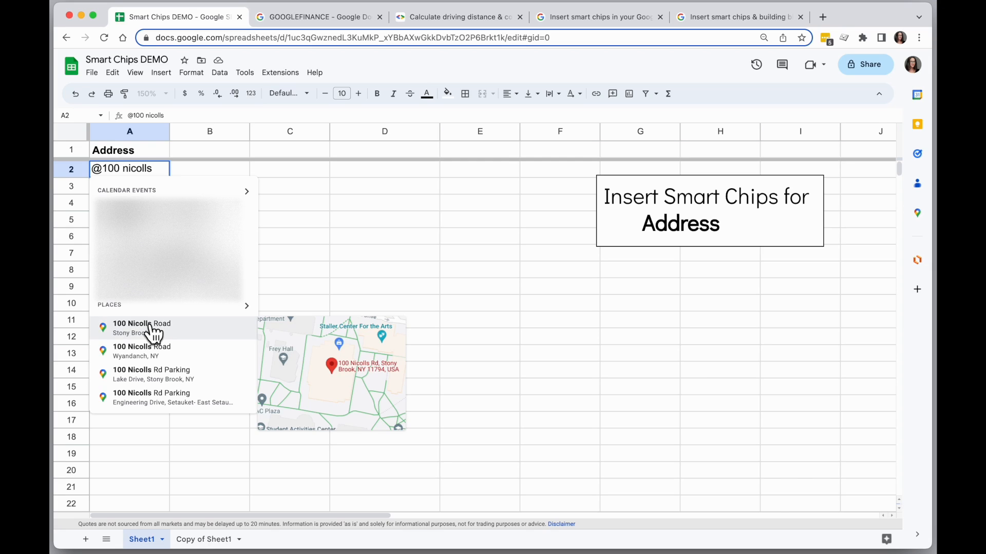
mouse_move(174, 336)
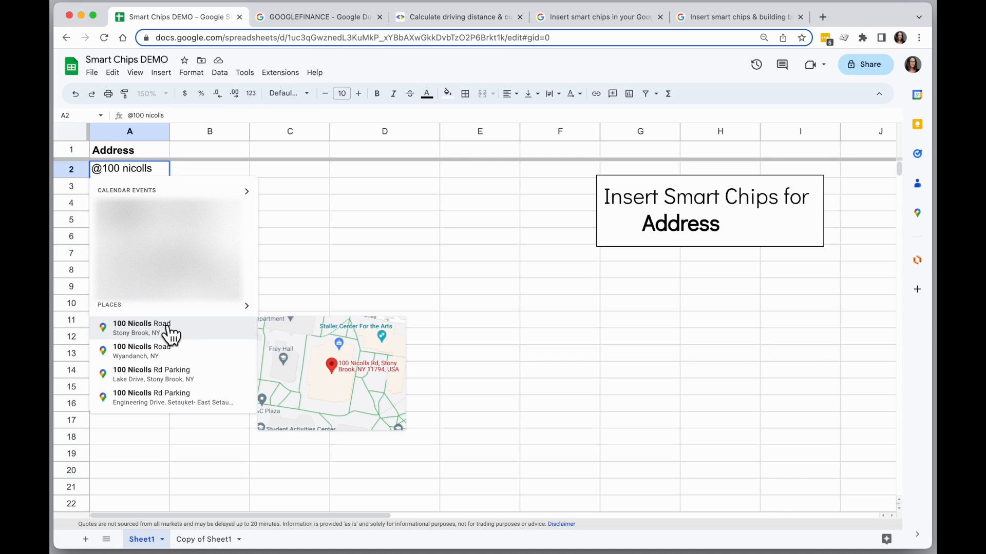
left_click(141, 327)
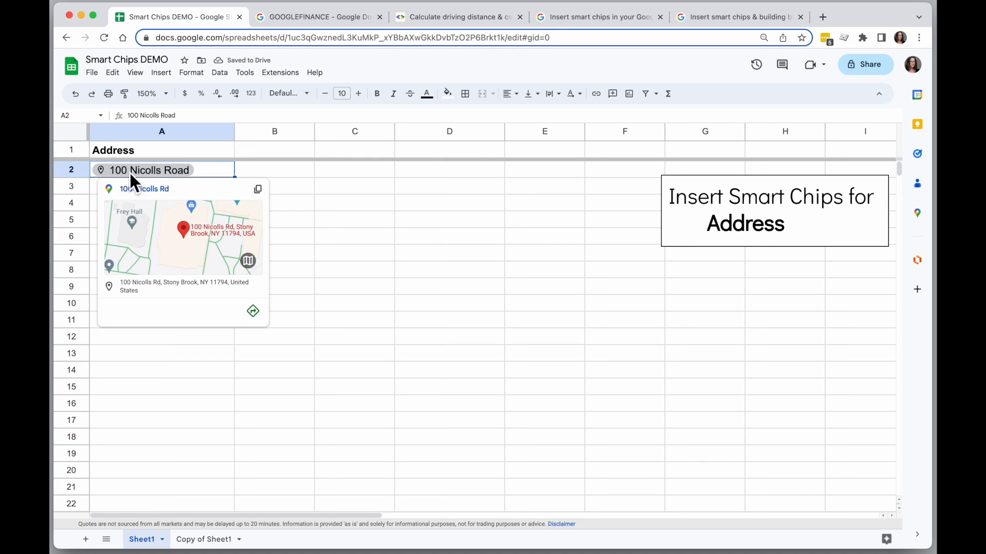
mouse_move(138, 242)
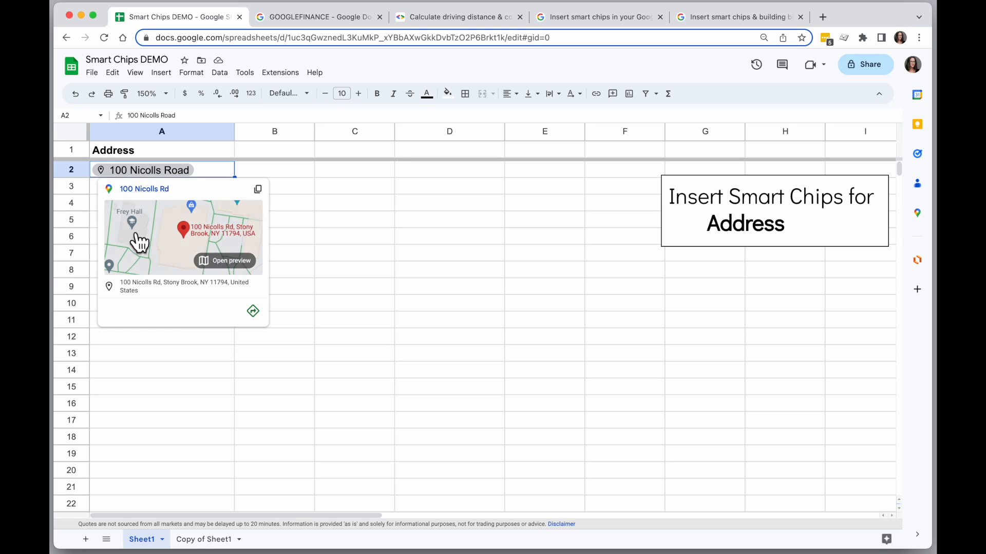
mouse_move(269, 193)
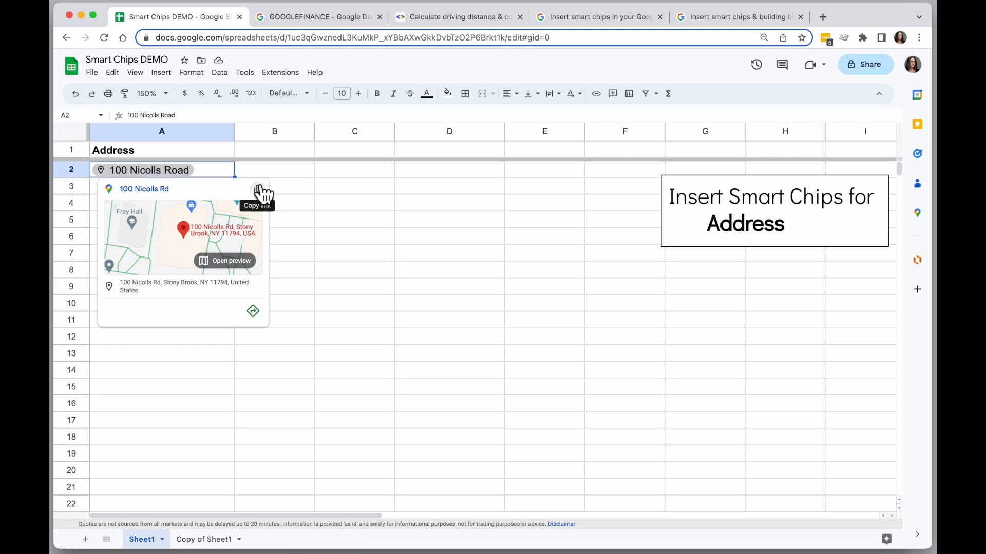
- Open 100 Nicolls Rd in Google Maps, dismiss the shop popup, and return to the sheet
left_click(225, 260)
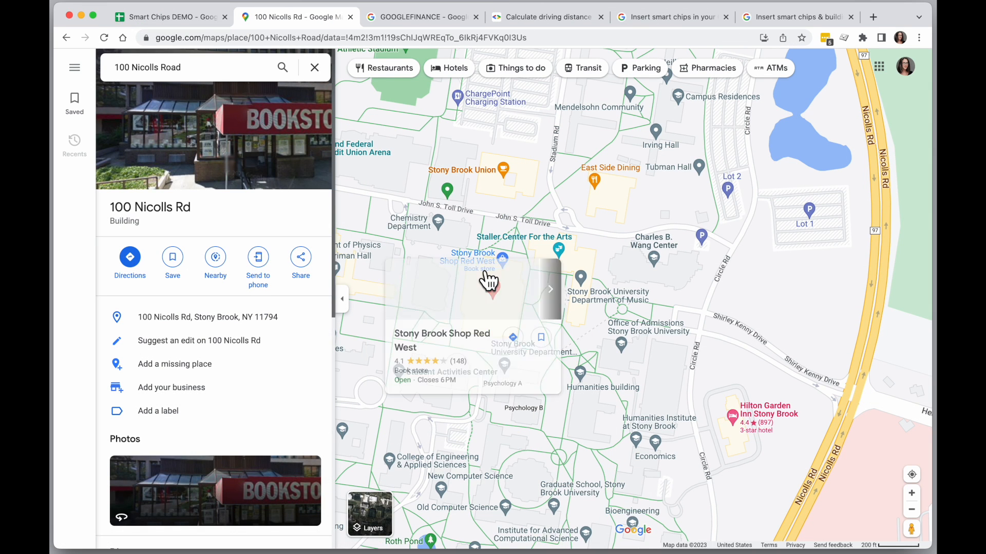
left_click(492, 286)
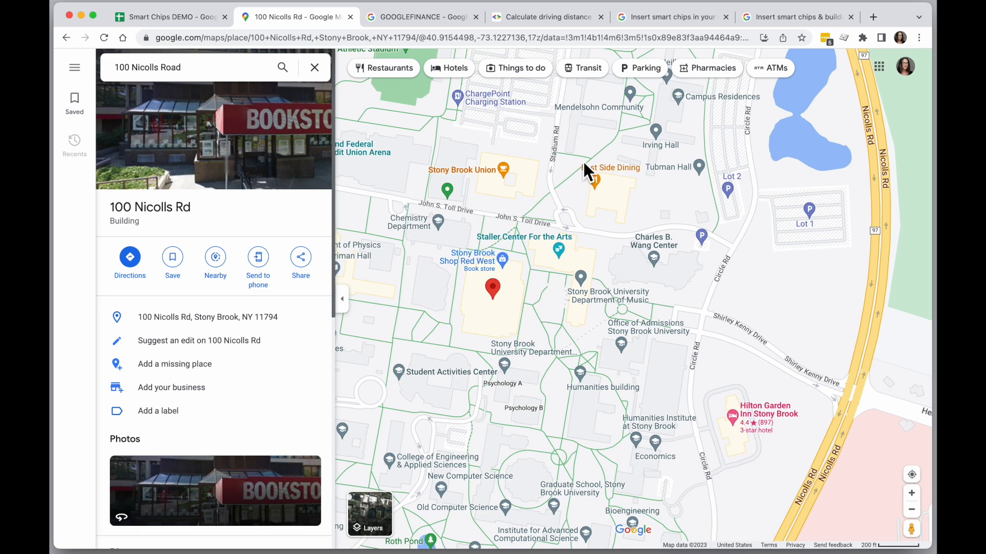
left_click(168, 17)
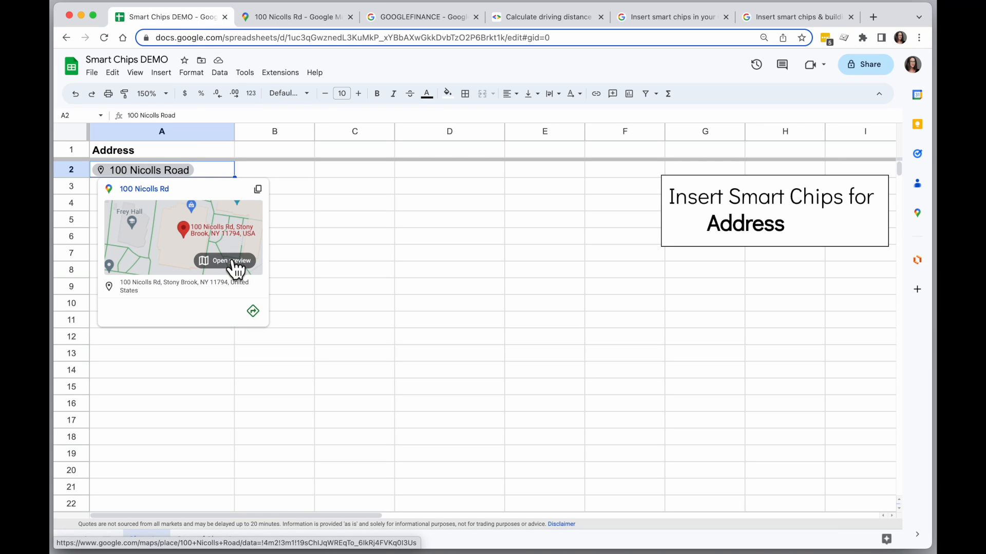
- Show the 100 Nicolls Rd map preview in a side panel beside the sheet
left_click(230, 261)
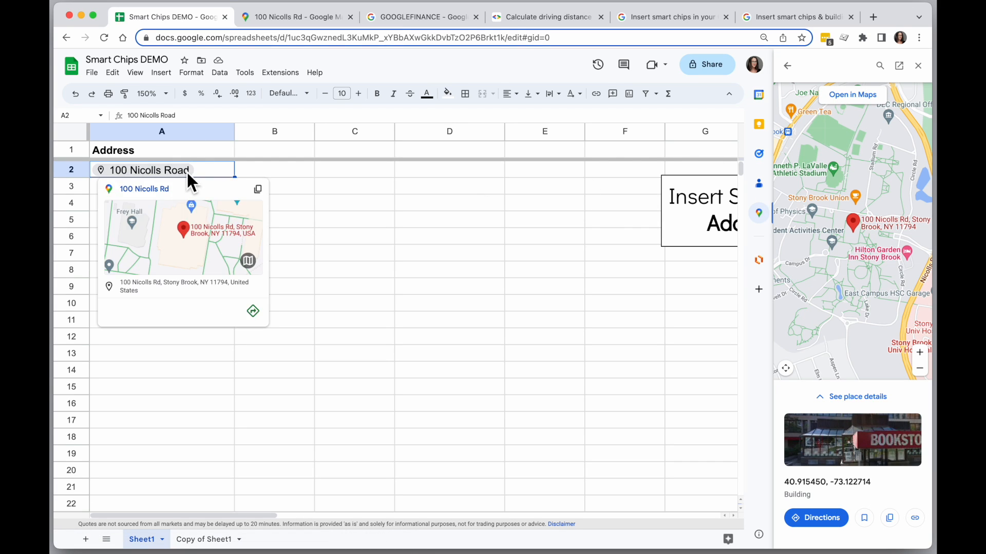
mouse_move(252, 311)
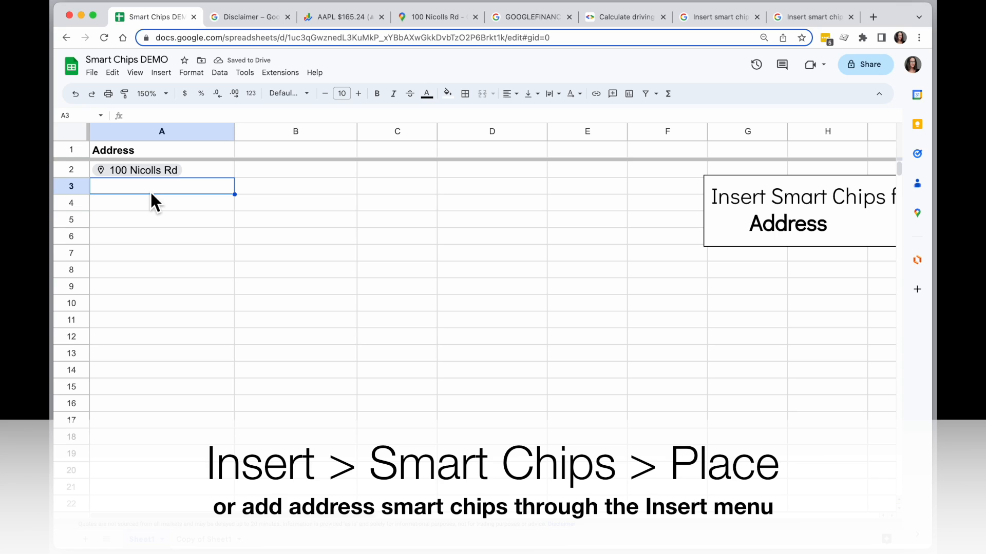
mouse_move(161, 72)
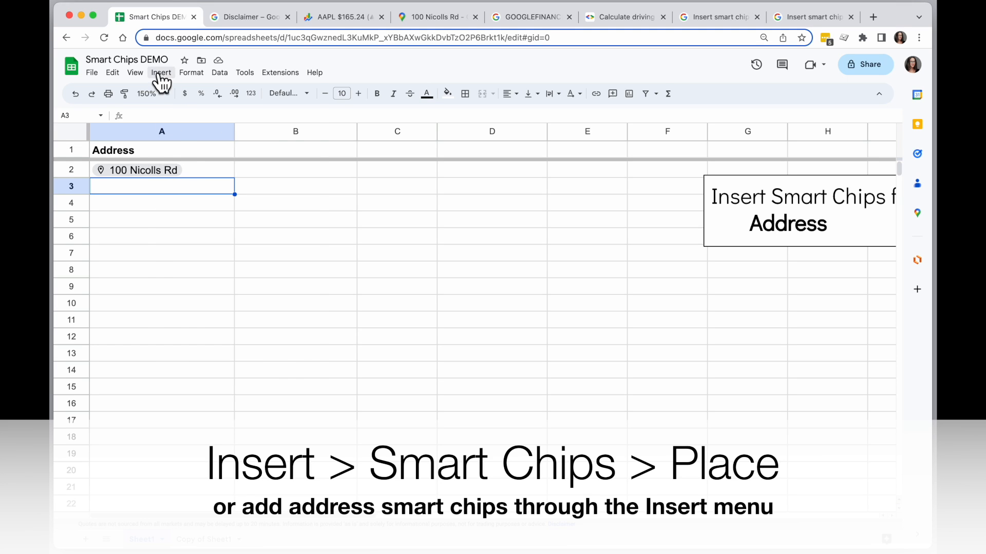
- Insert a Place smart chip in A3 for '100 Nicolls Rd, Stony Brook, NY'
left_click(161, 73)
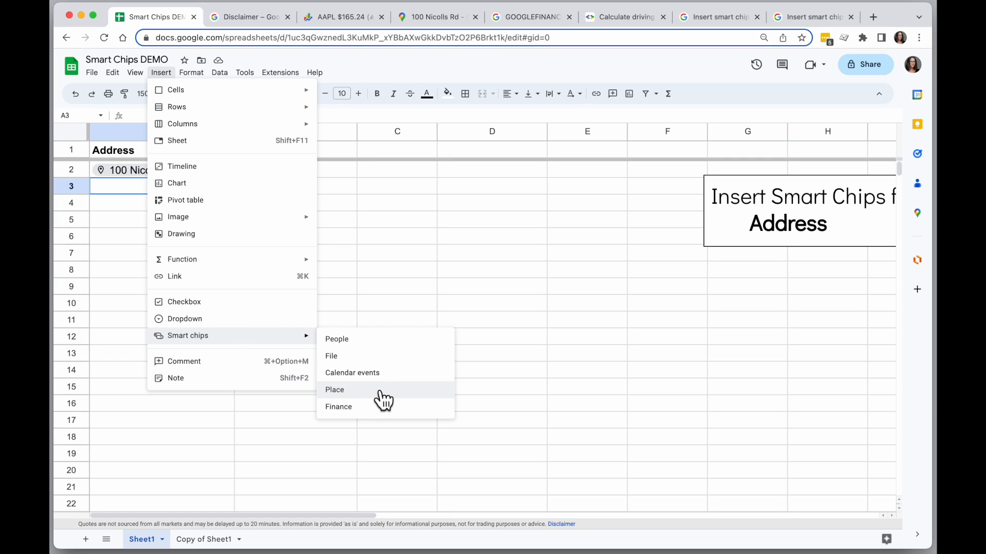
left_click(334, 389)
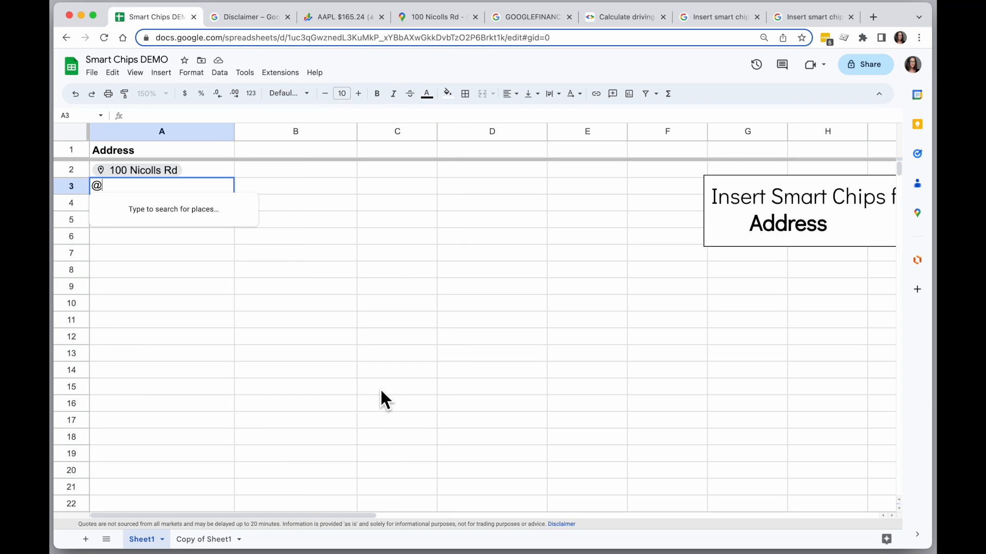
type("100 nic")
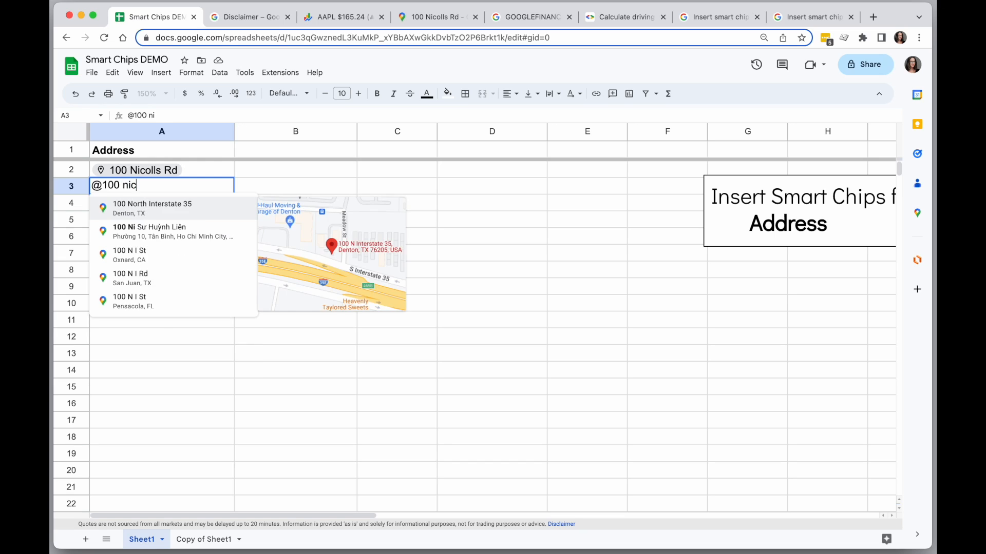
type("olls rd")
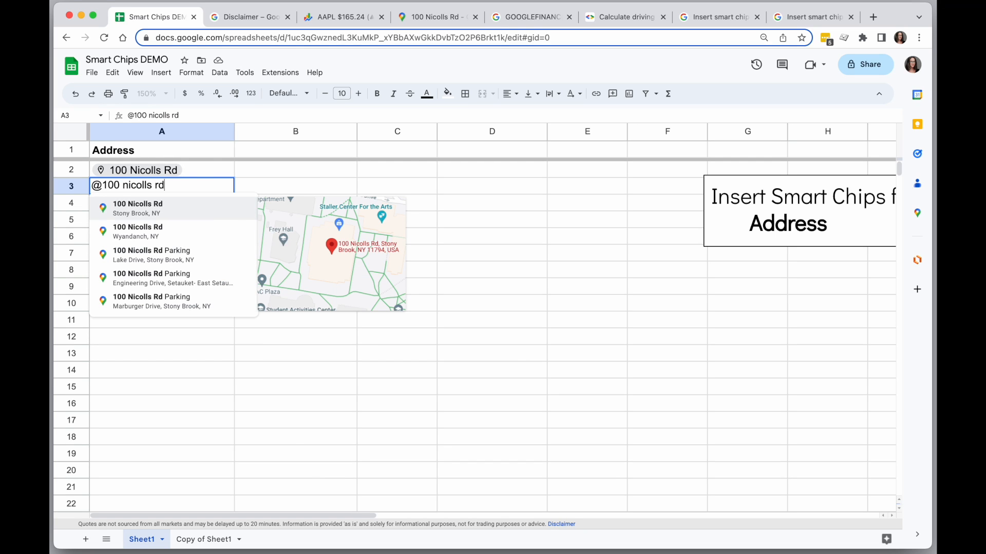
mouse_move(409, 387)
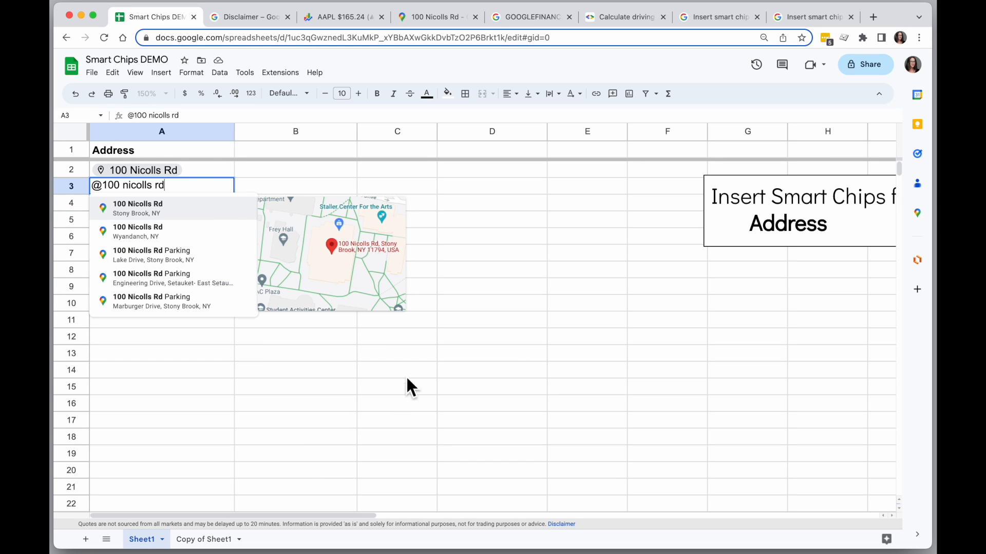
left_click(137, 208)
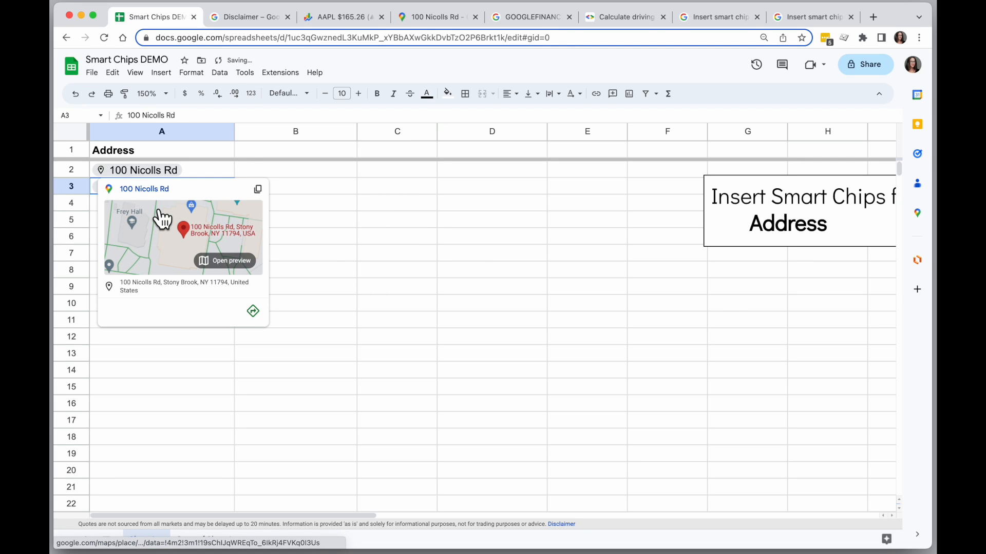